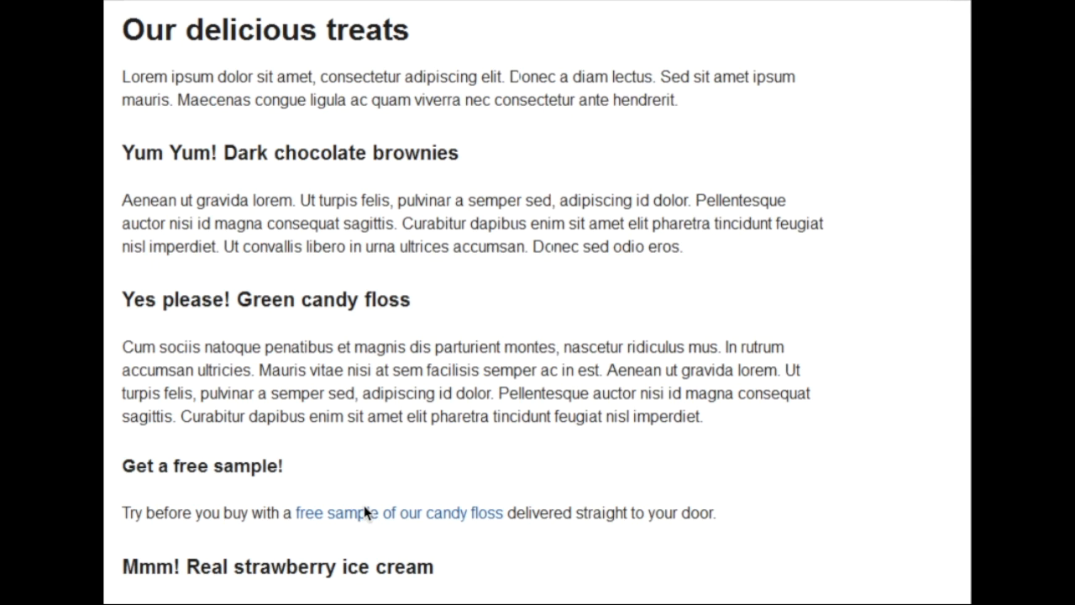
pyautogui.moveTo(477, 299)
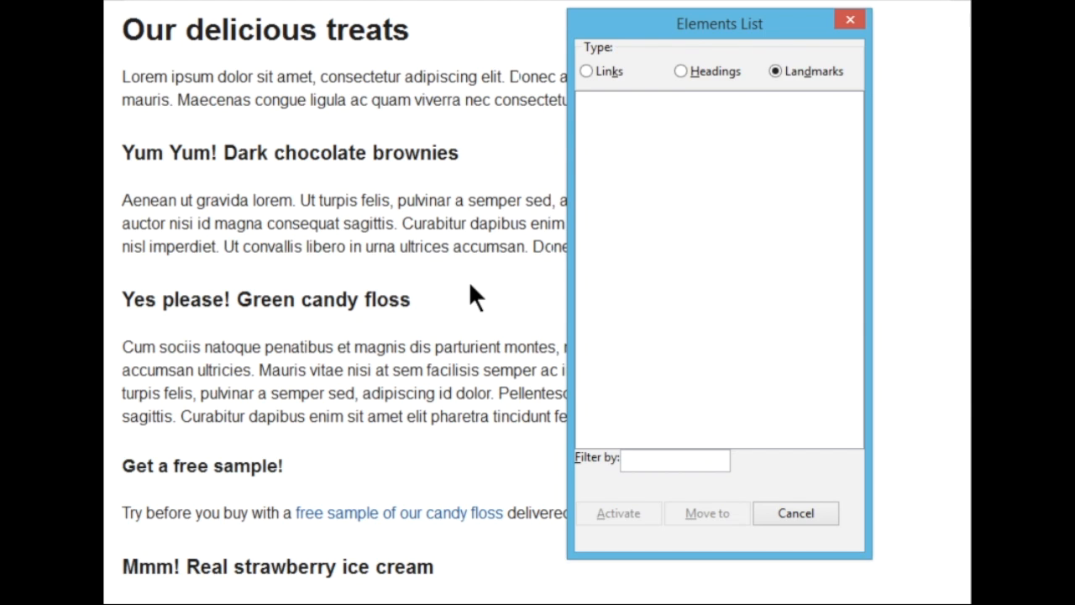
pyautogui.moveTo(602, 76)
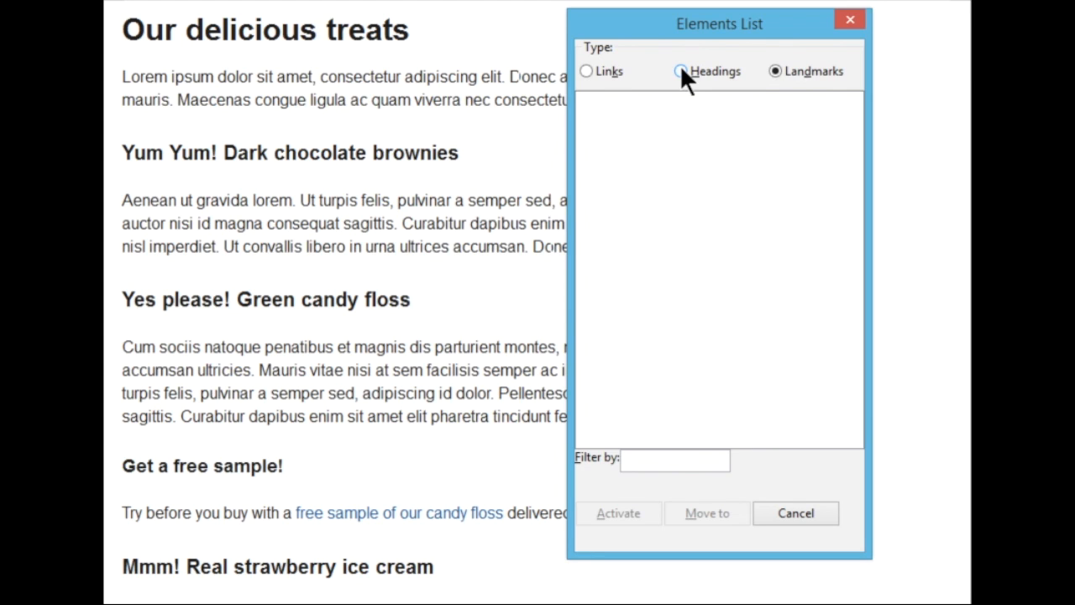
# Switch the Elements List to Headings and focus the top heading 'Our delicious treats'.
pyautogui.click(680, 71)
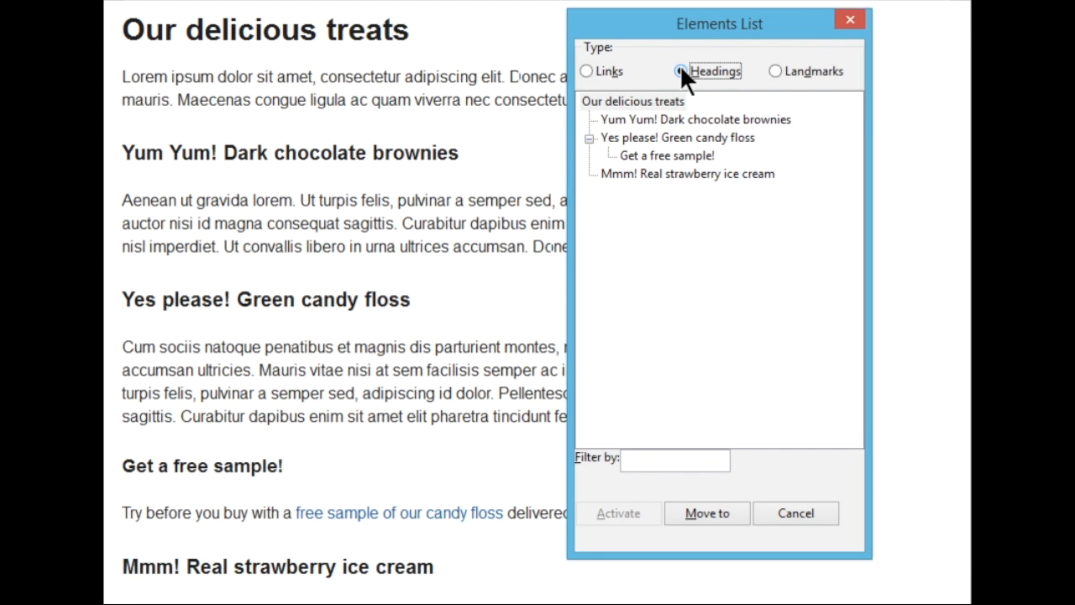
pyautogui.click(635, 100)
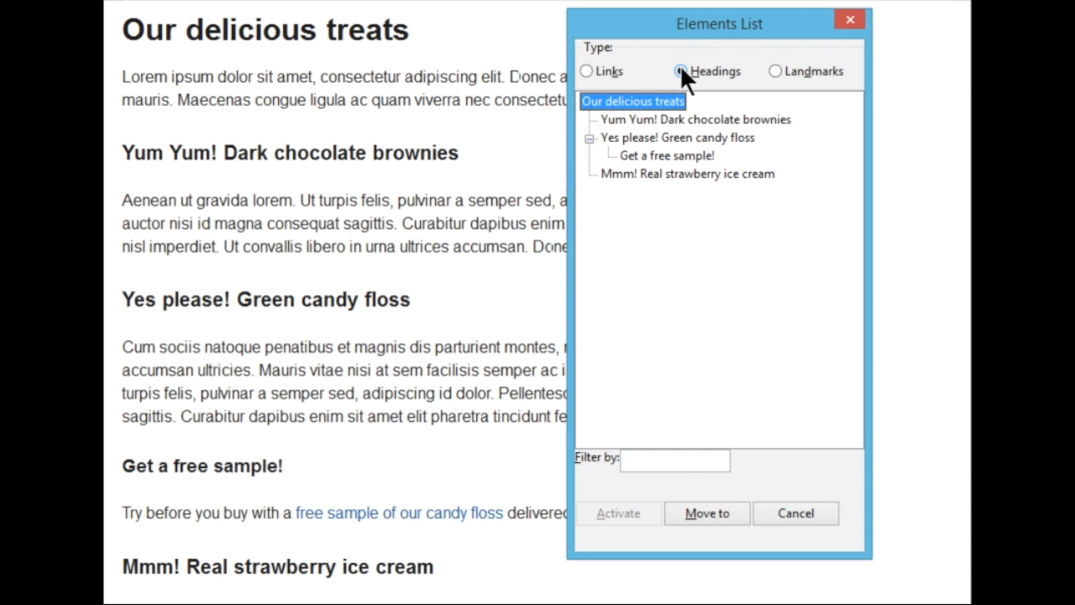